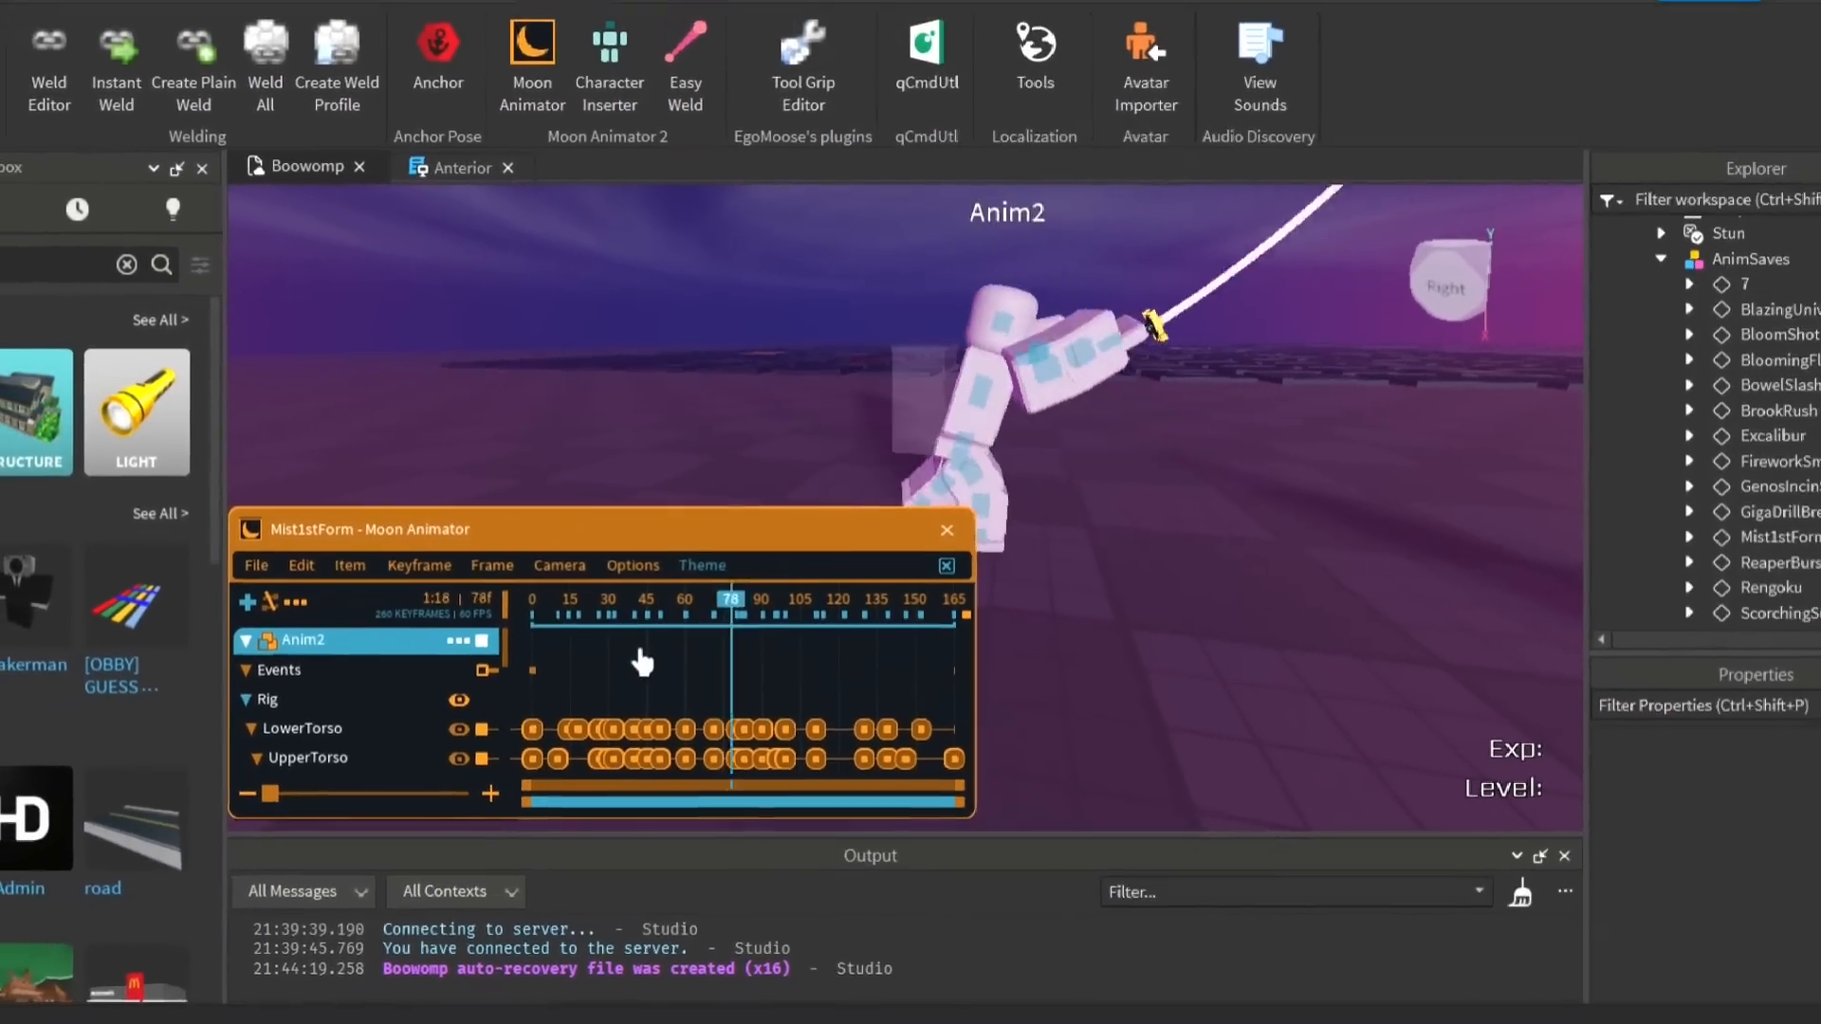
Draw wavy black mist outlines and a long curved grey streak with the Brush on the transparent canvas
left_click(944, 529)
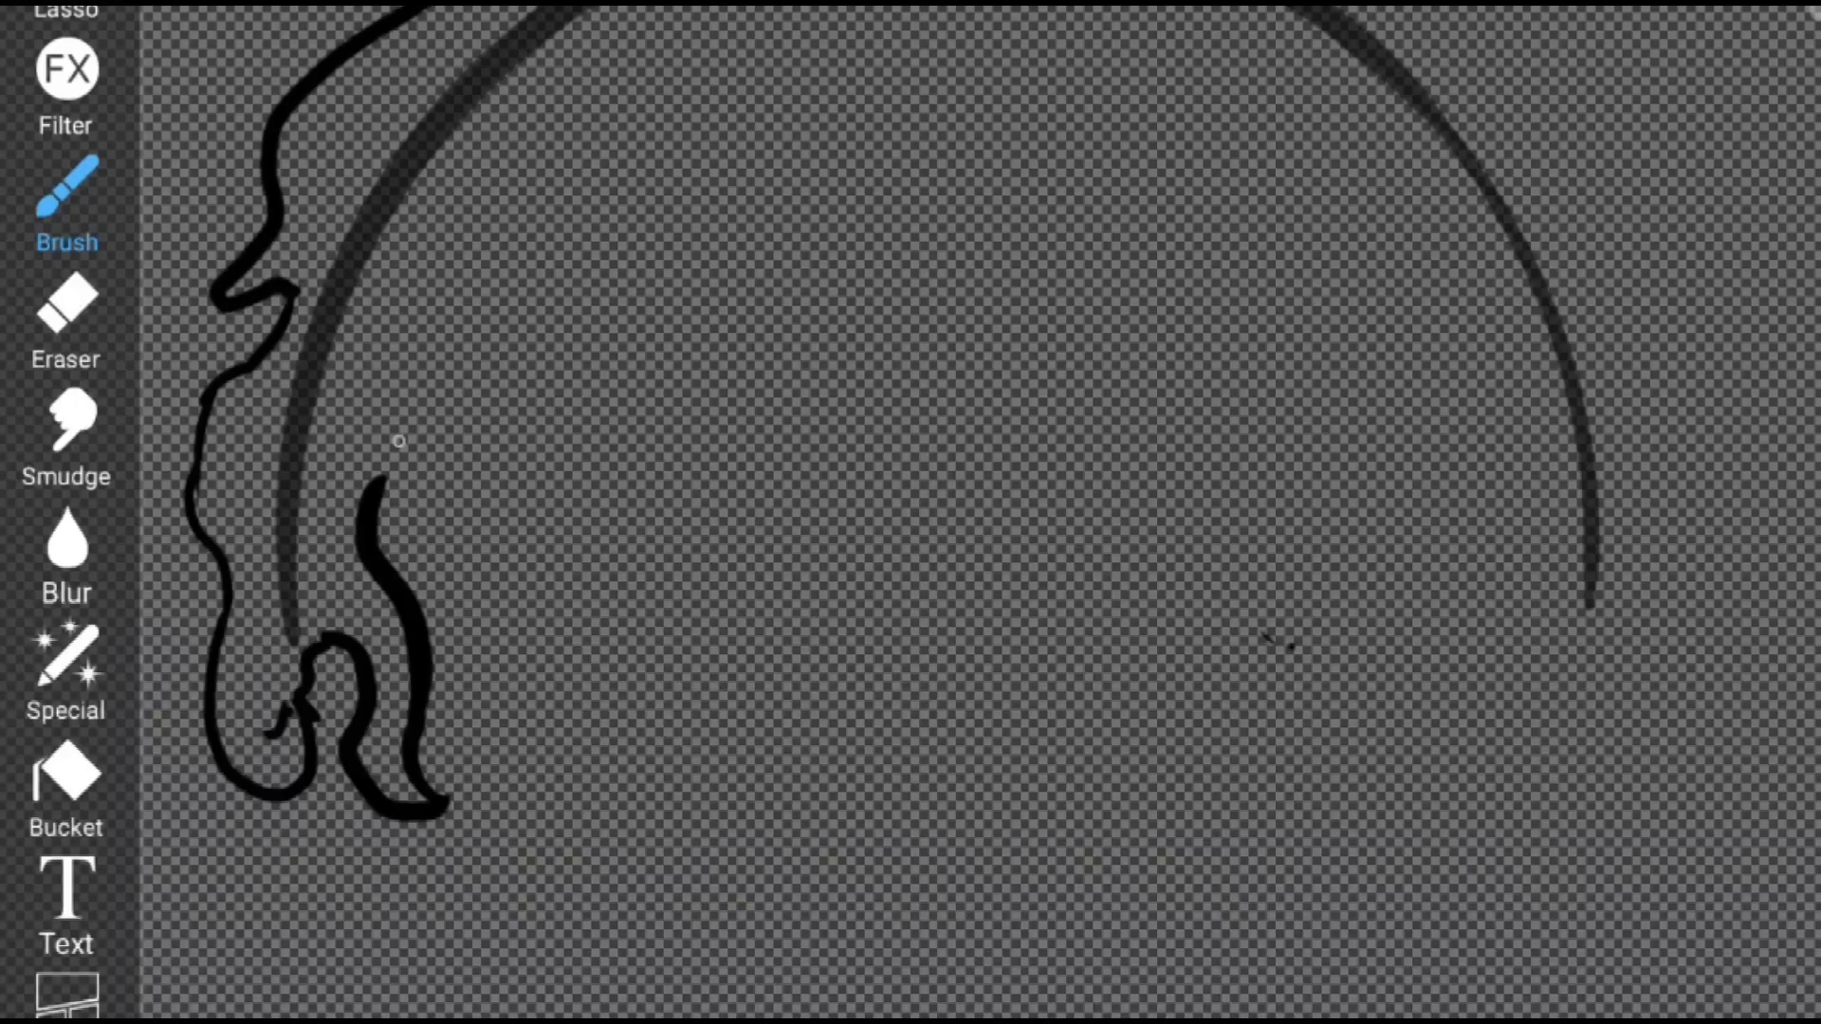
left_click(66, 770)
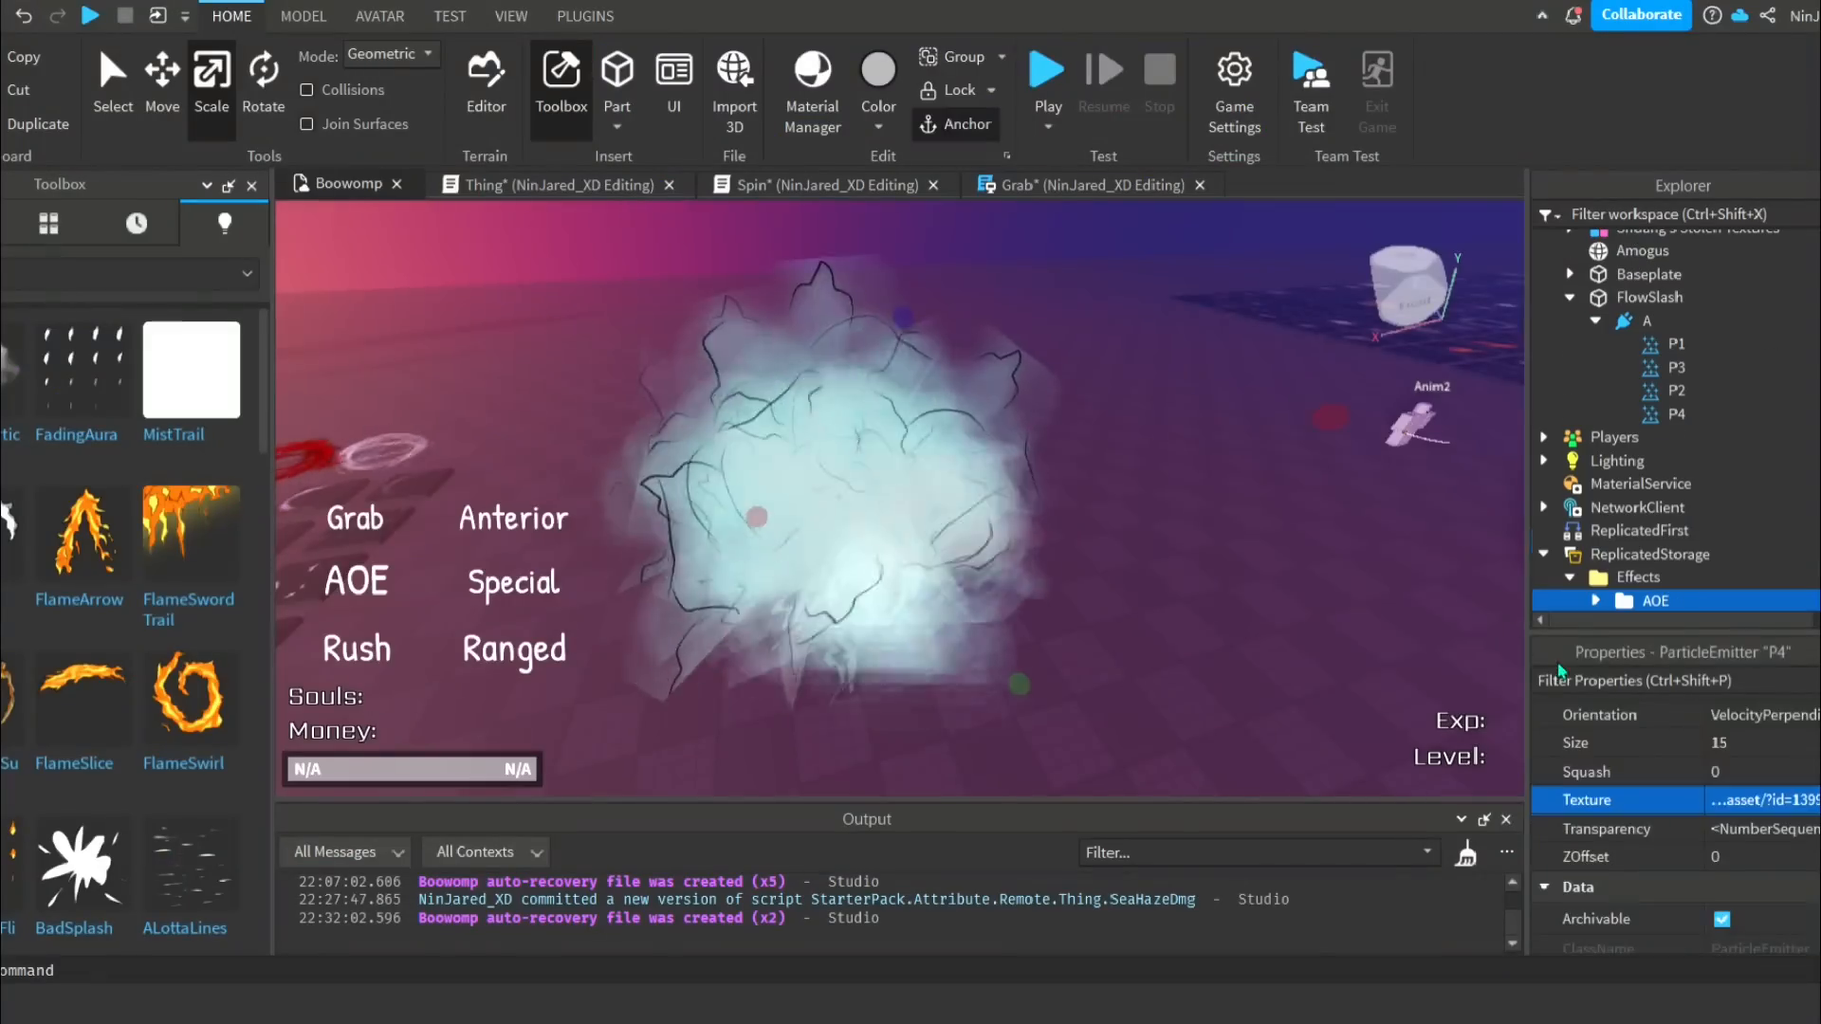
Assign the uploaded mist image asset as P4's Texture and set its Size to 15
left_click(1675, 391)
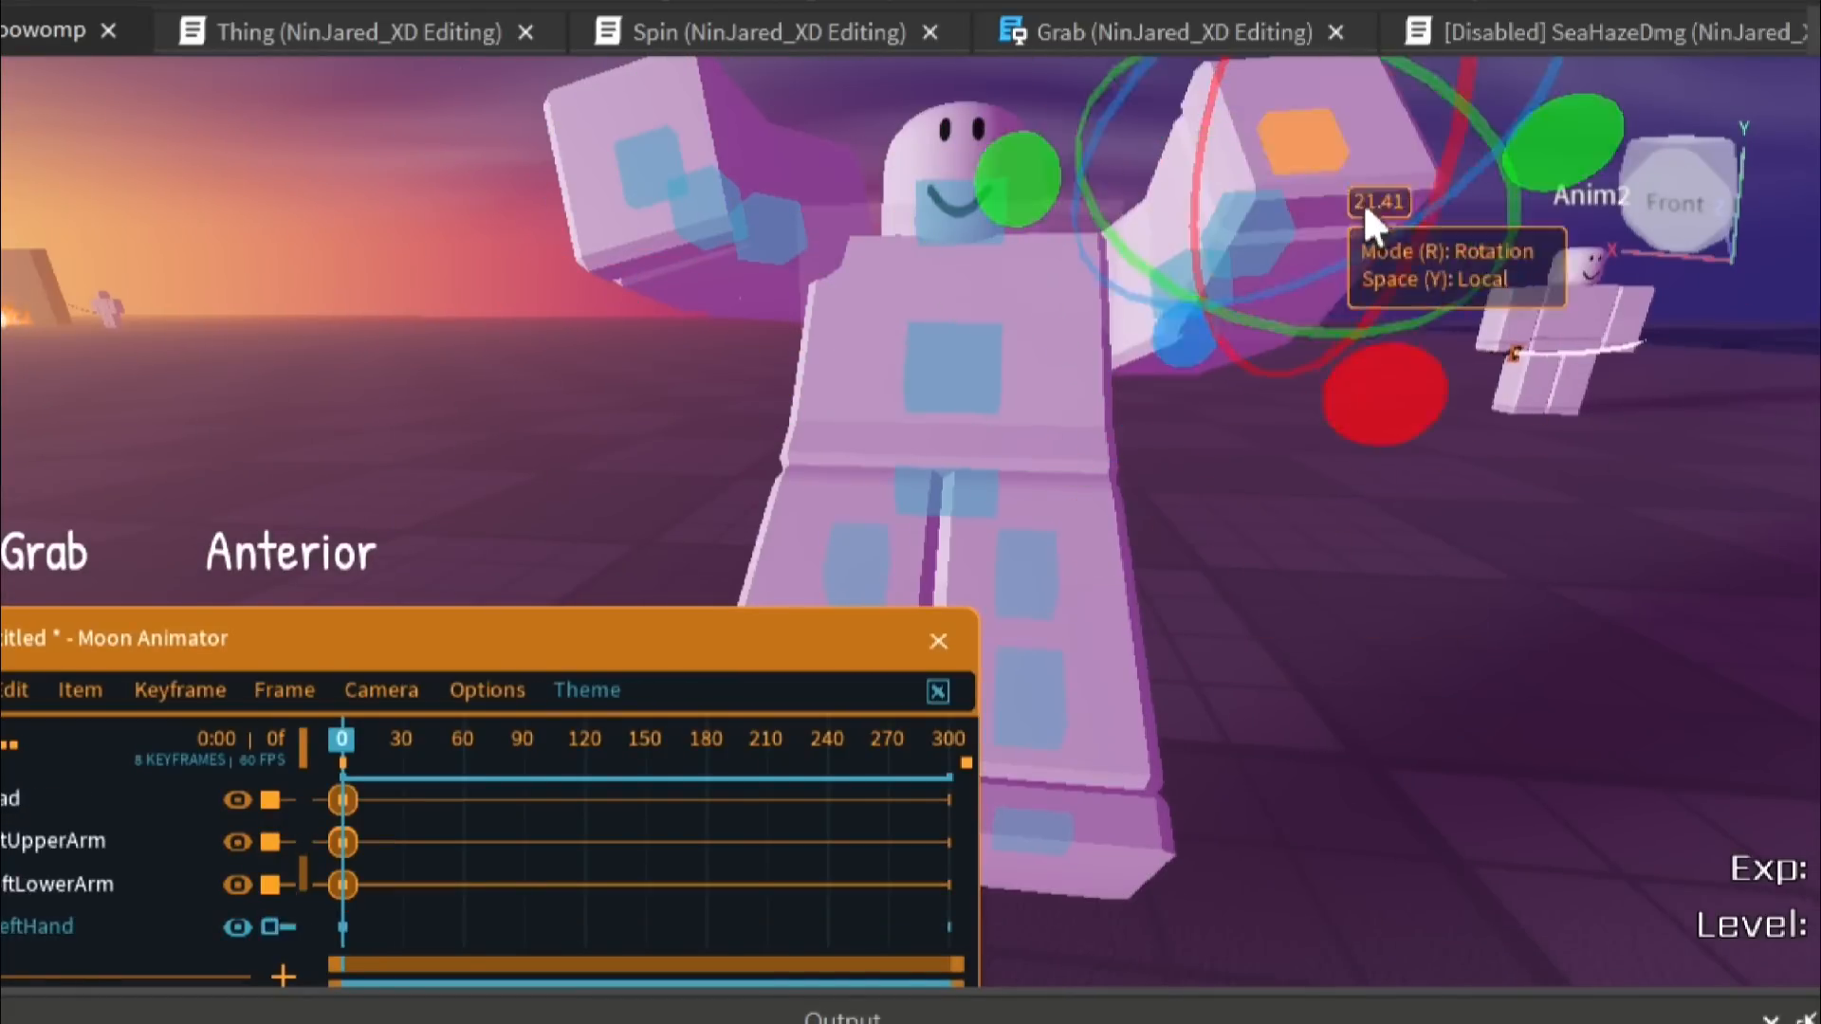
Key the raised-arm grab pose in Moon Animator and play-test Grab on the Anim dummy
left_click(939, 641)
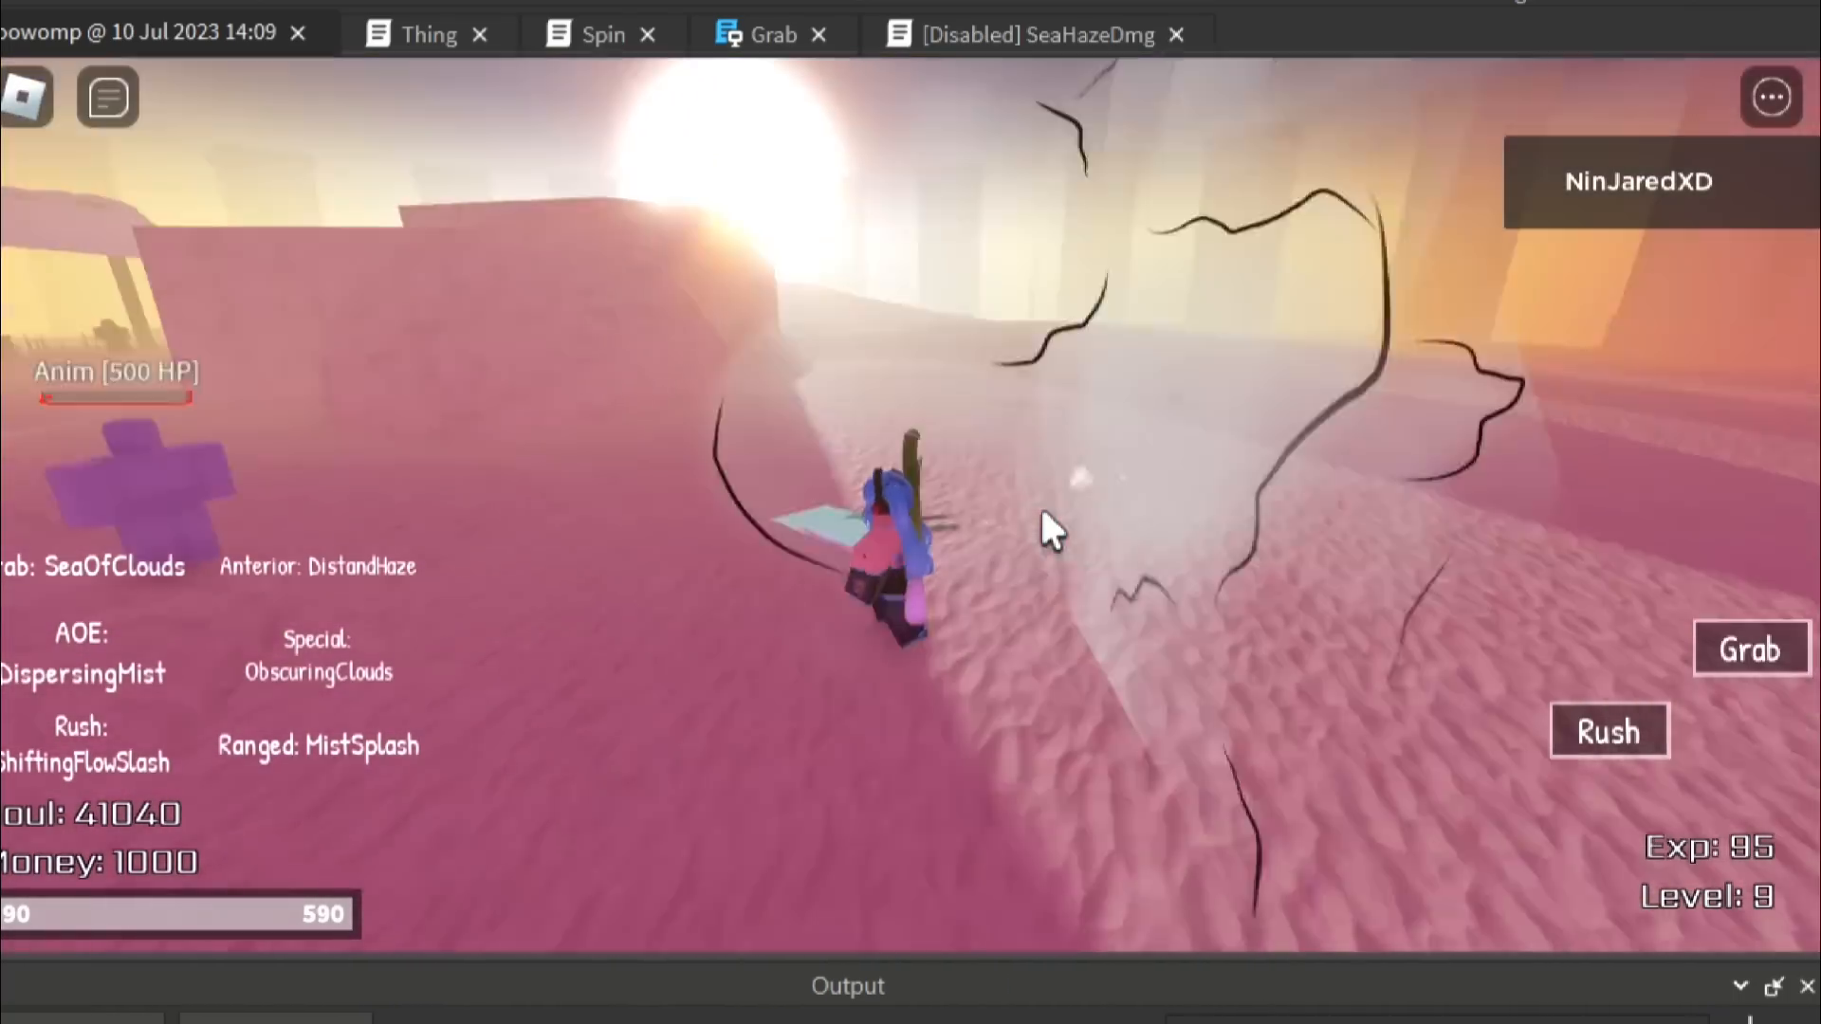
left_click(1608, 730)
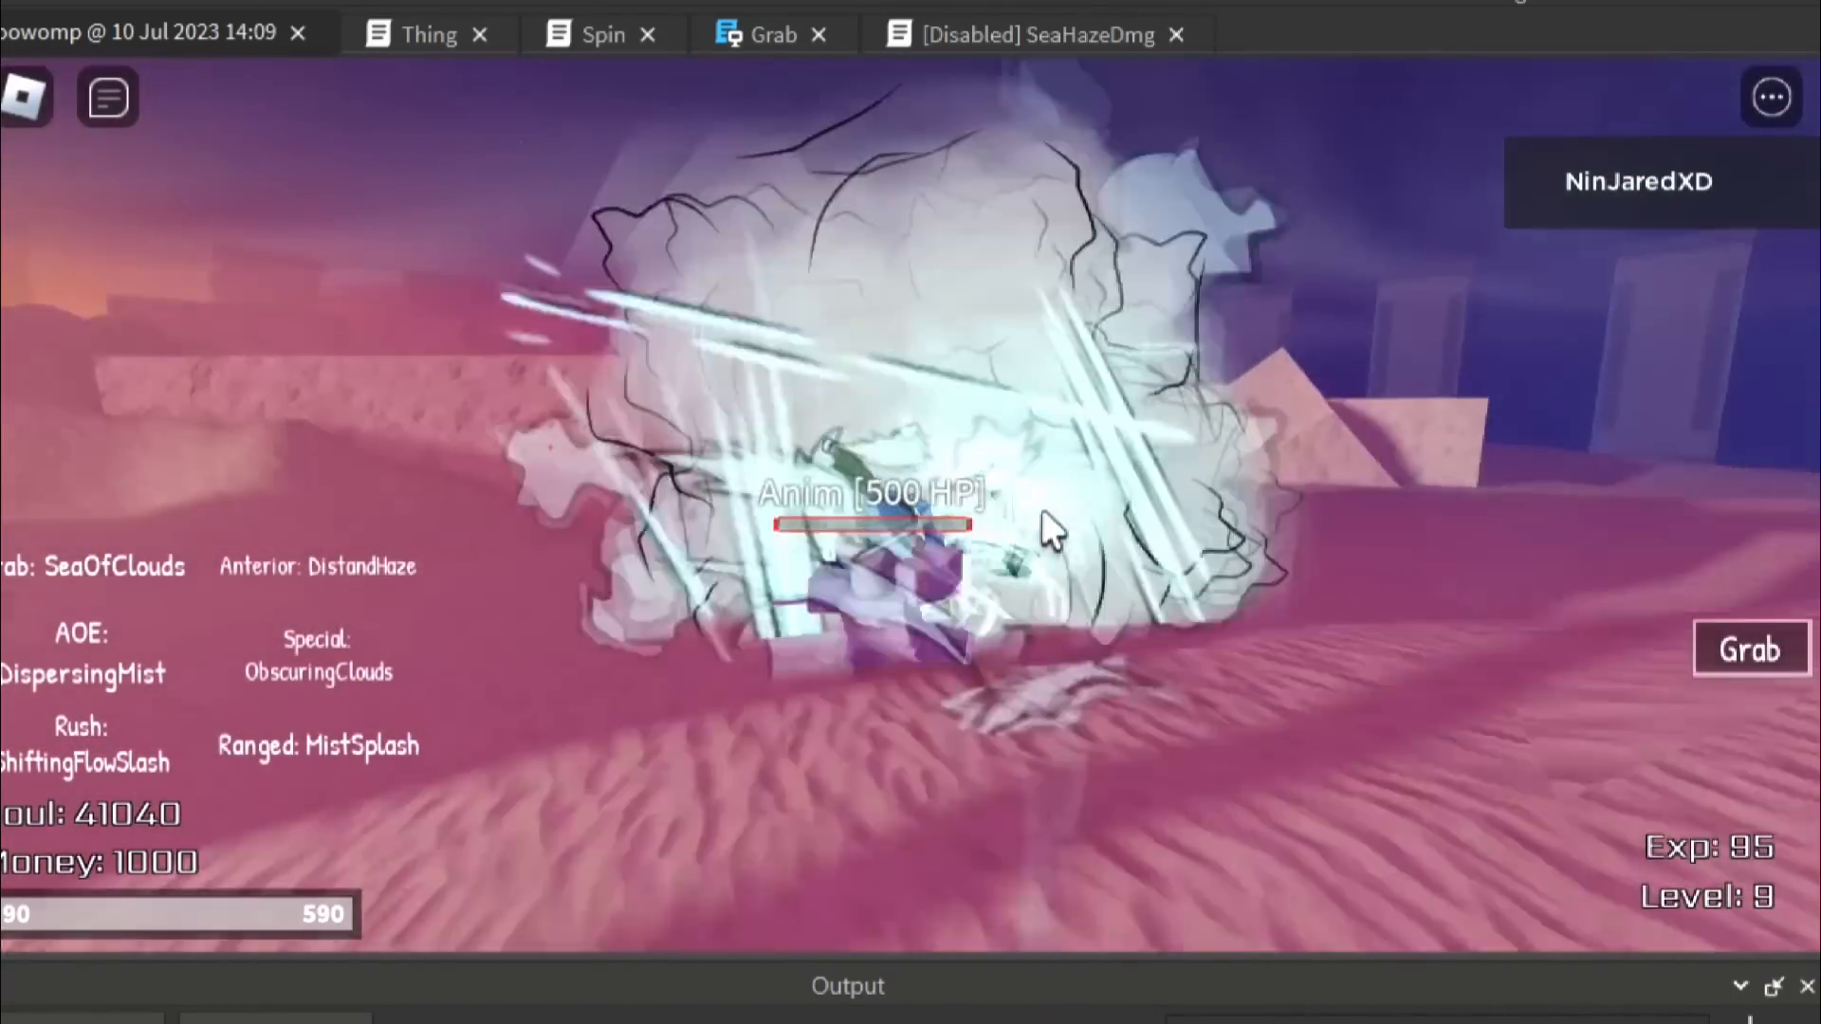